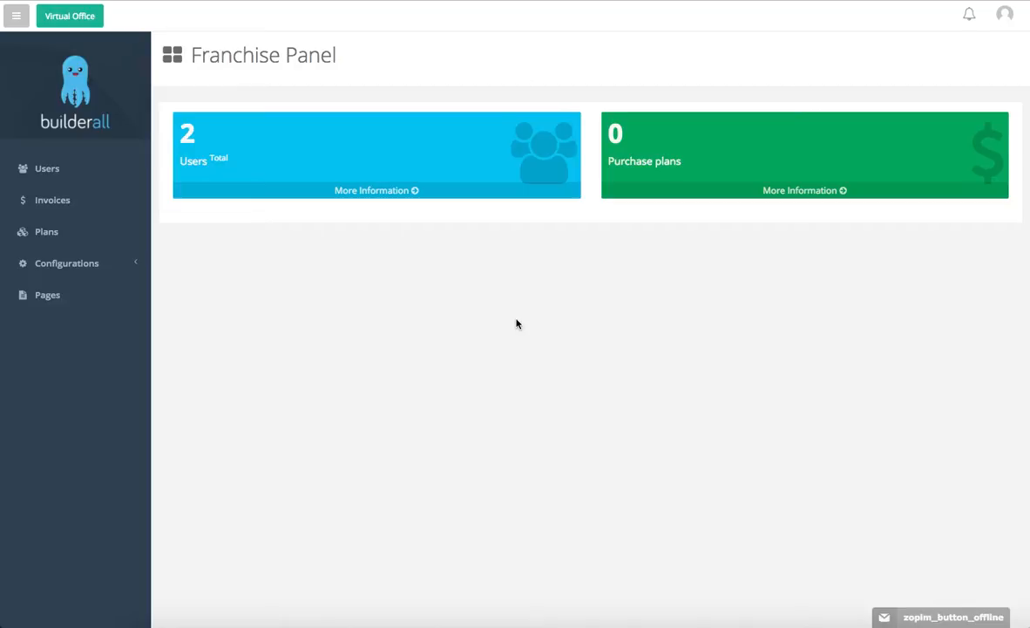
{"action": "mouse_move", "coordinate": [136, 354]}
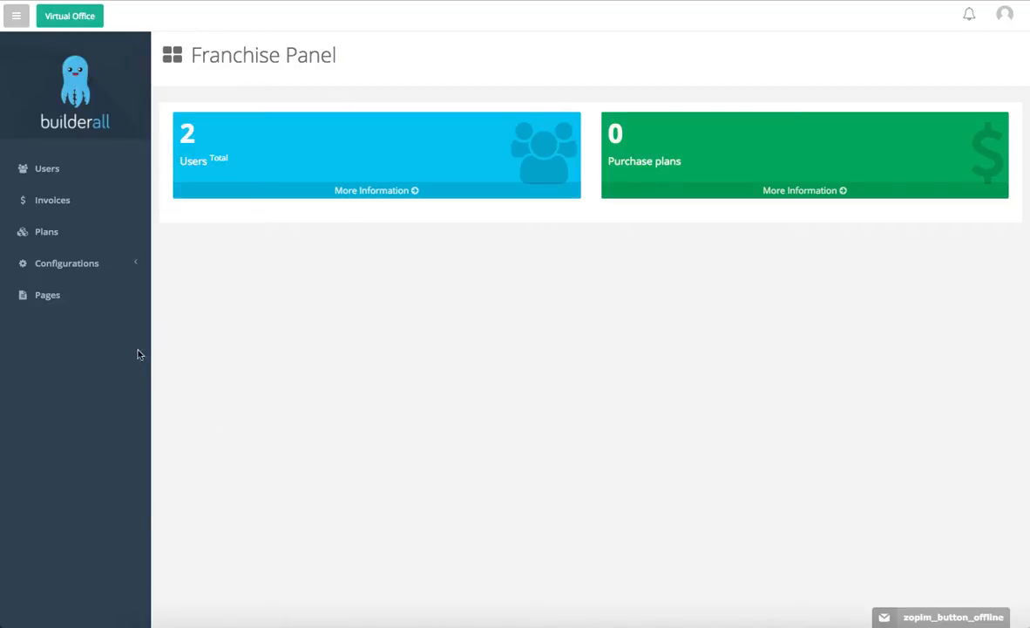
Show the franchise Pages list containing the active Business Niche Marketing Solution page.
{"action": "left_click", "coordinate": [47, 294]}
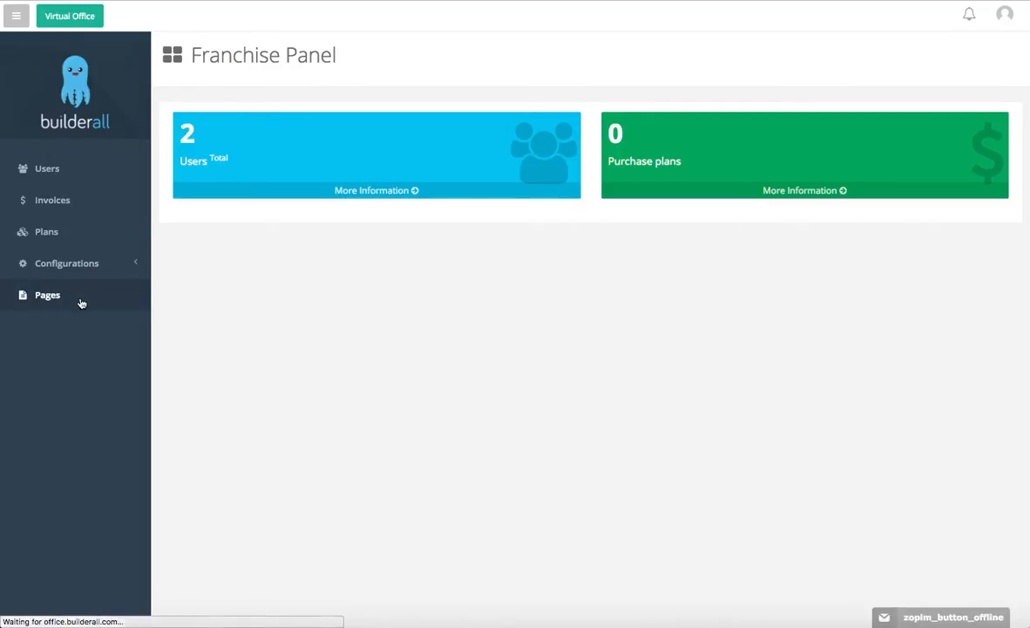
{"action": "left_click", "coordinate": [47, 295]}
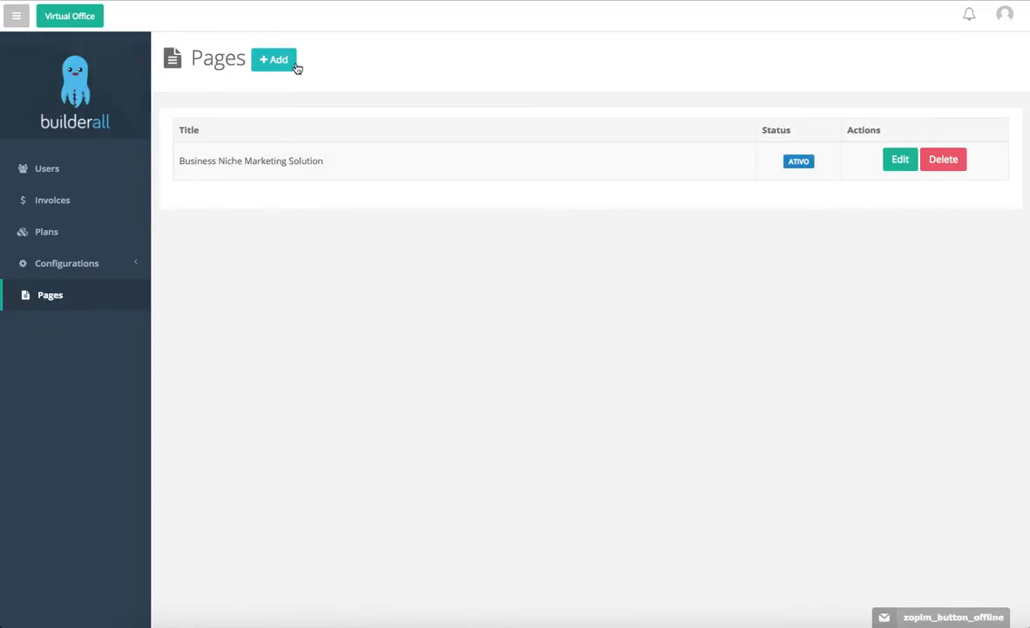
Start a new franchise page with status Active, 'For paying users' set to No, and empty contents.
{"action": "left_click", "coordinate": [273, 60]}
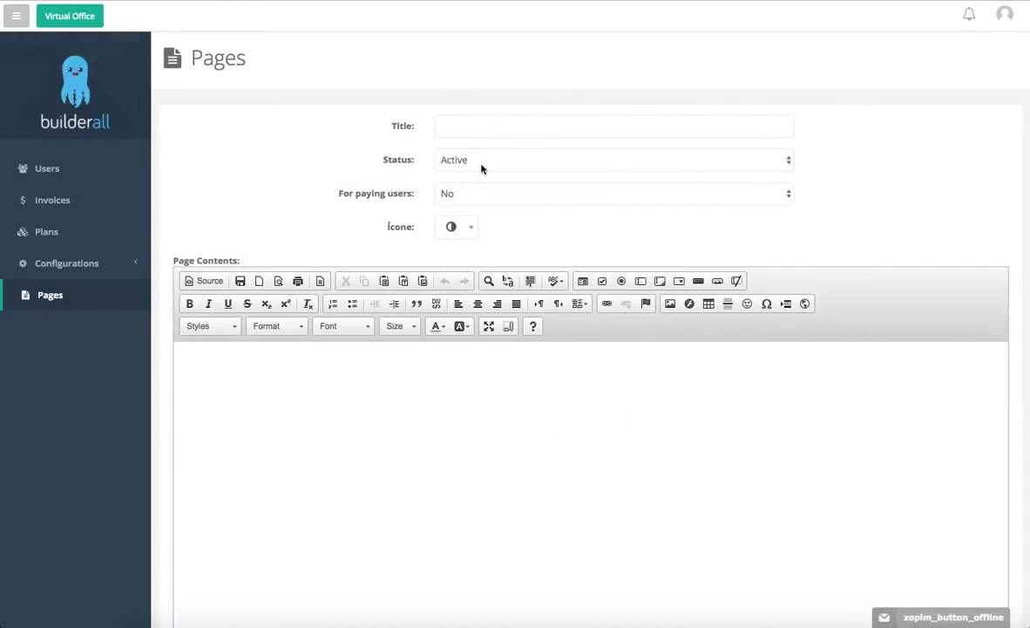
{"action": "left_click", "coordinate": [611, 192]}
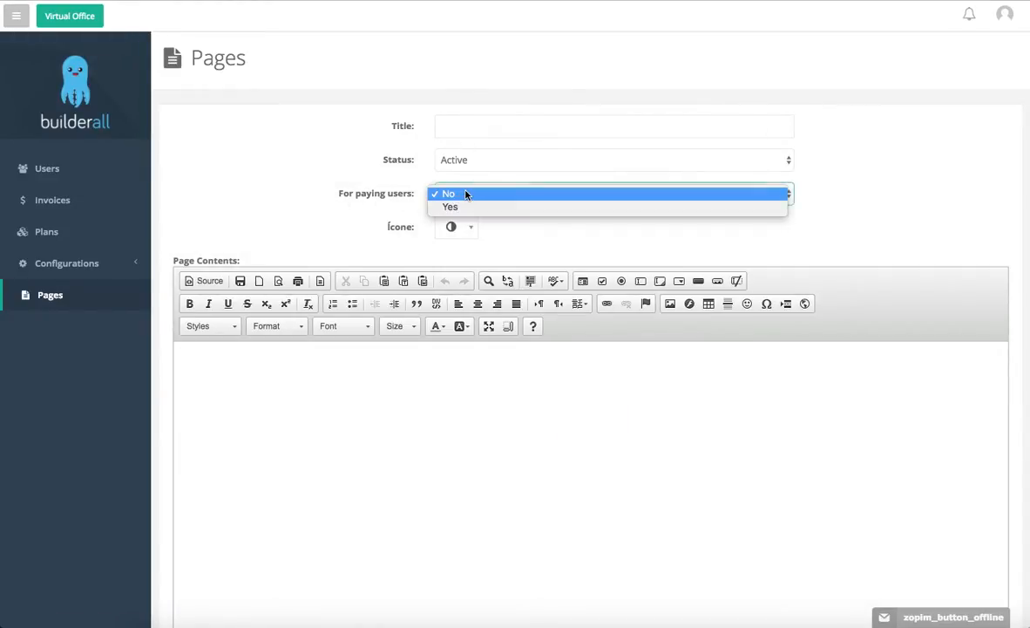
{"action": "left_click", "coordinate": [447, 193]}
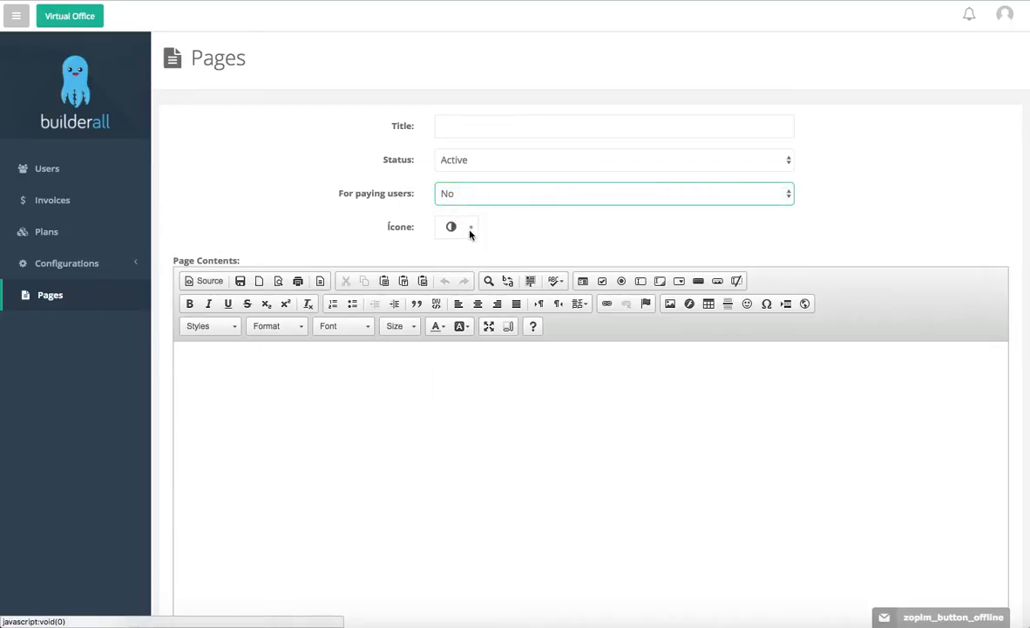
{"action": "left_click", "coordinate": [470, 227]}
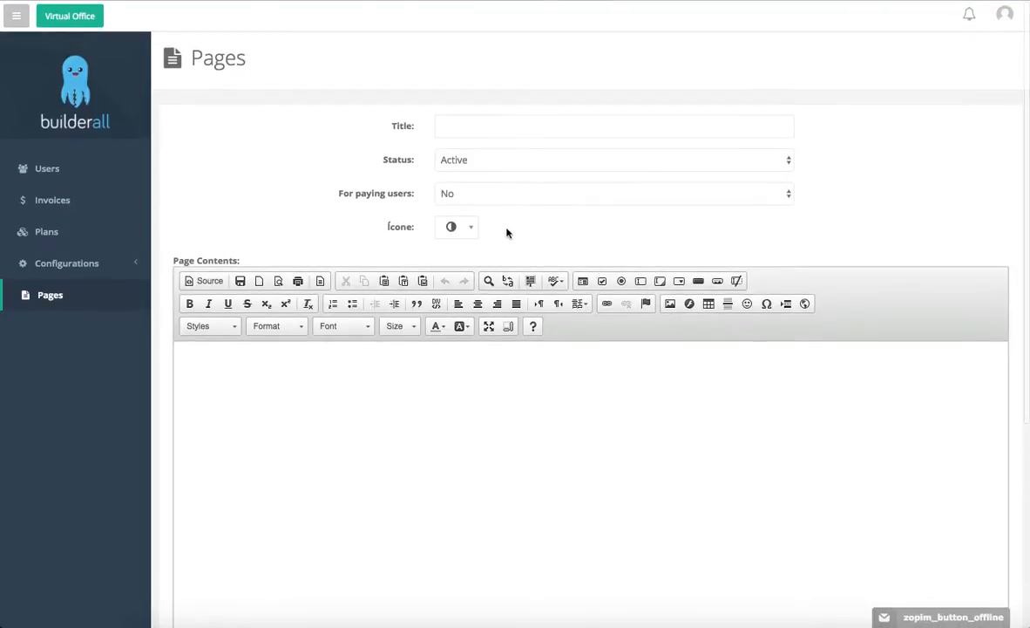
{"action": "mouse_move", "coordinate": [285, 113]}
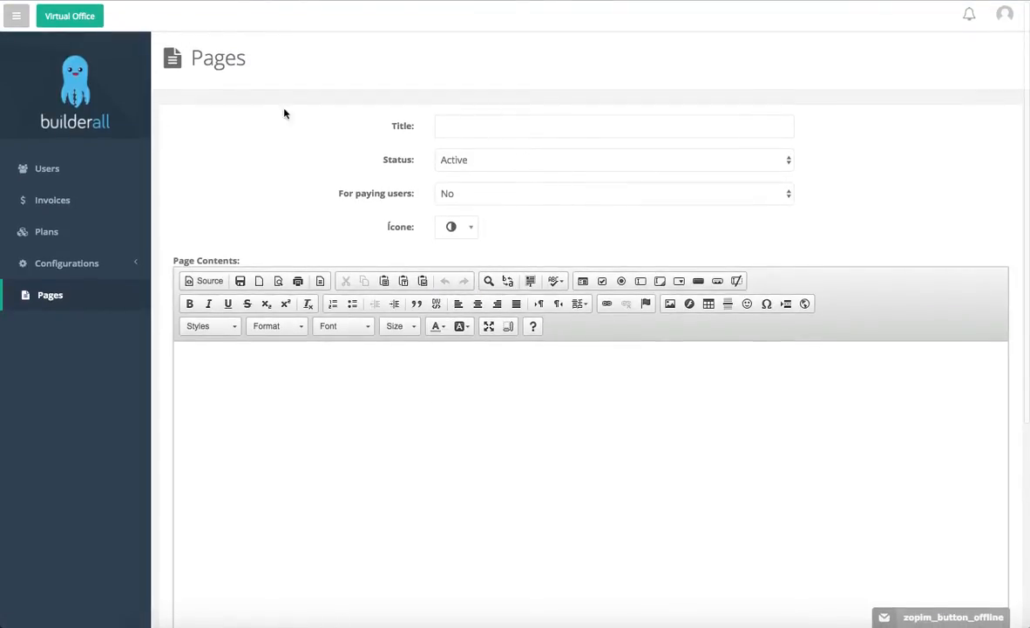
{"action": "scroll", "scroll_direction": "down", "scroll_amount": 3}
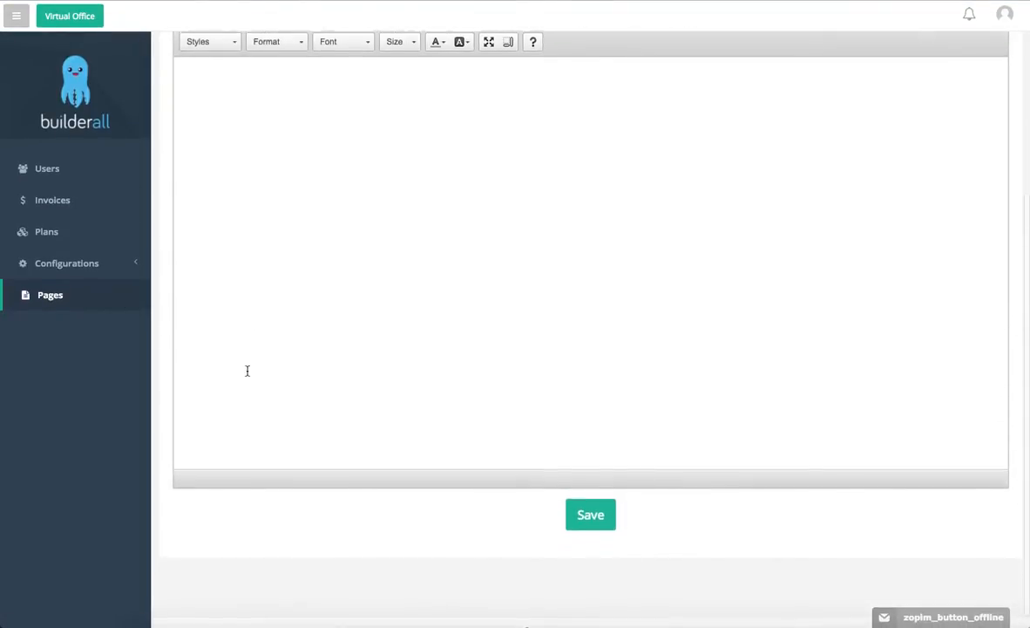
{"action": "scroll", "scroll_direction": "up", "scroll_amount": 3}
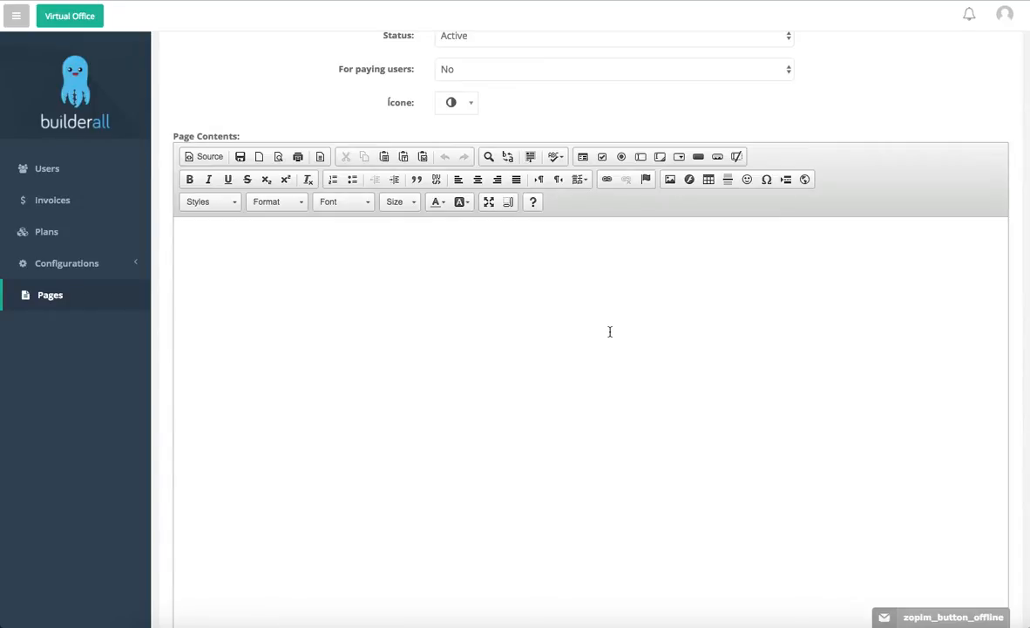
{"action": "mouse_move", "coordinate": [209, 216]}
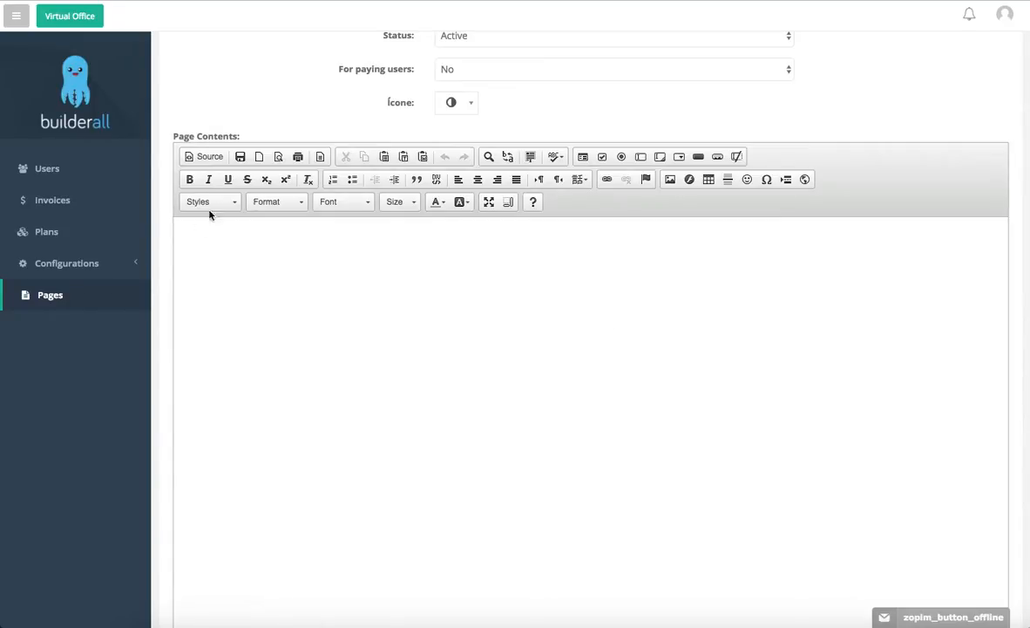
{"action": "left_click", "coordinate": [206, 157]}
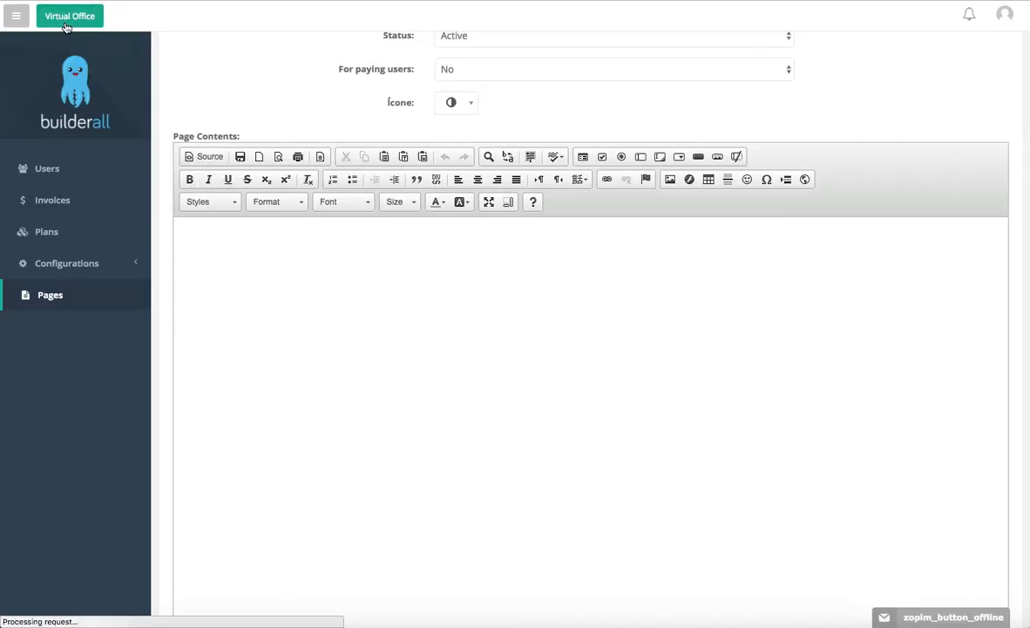
Go to the Virtual Office dashboard listing campaigns, lists, segments and subscriber counts.
{"action": "left_click", "coordinate": [70, 15]}
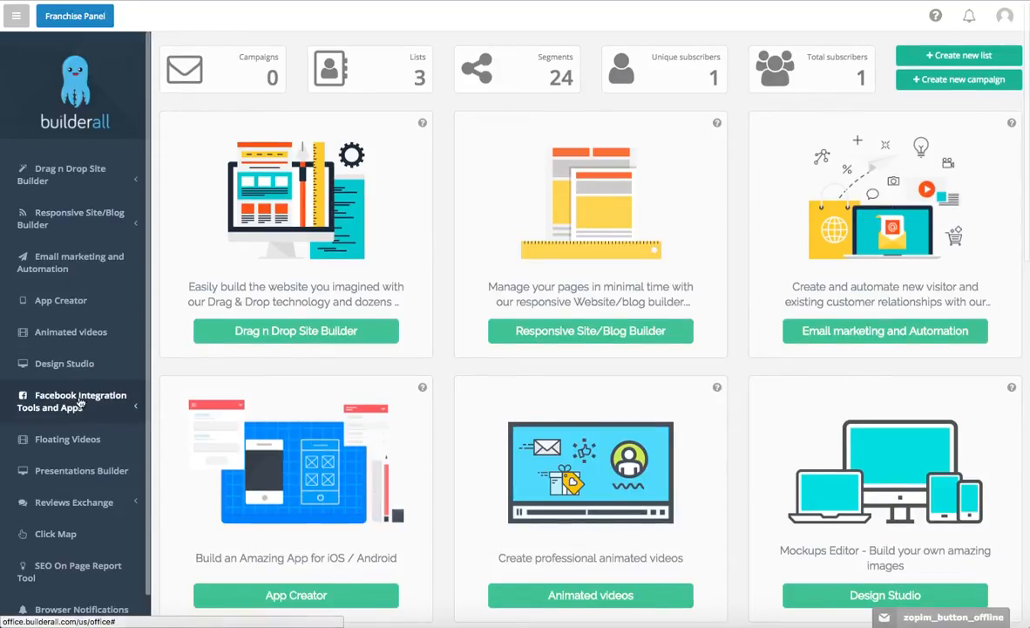
{"action": "scroll", "scroll_direction": "down", "scroll_amount": 3}
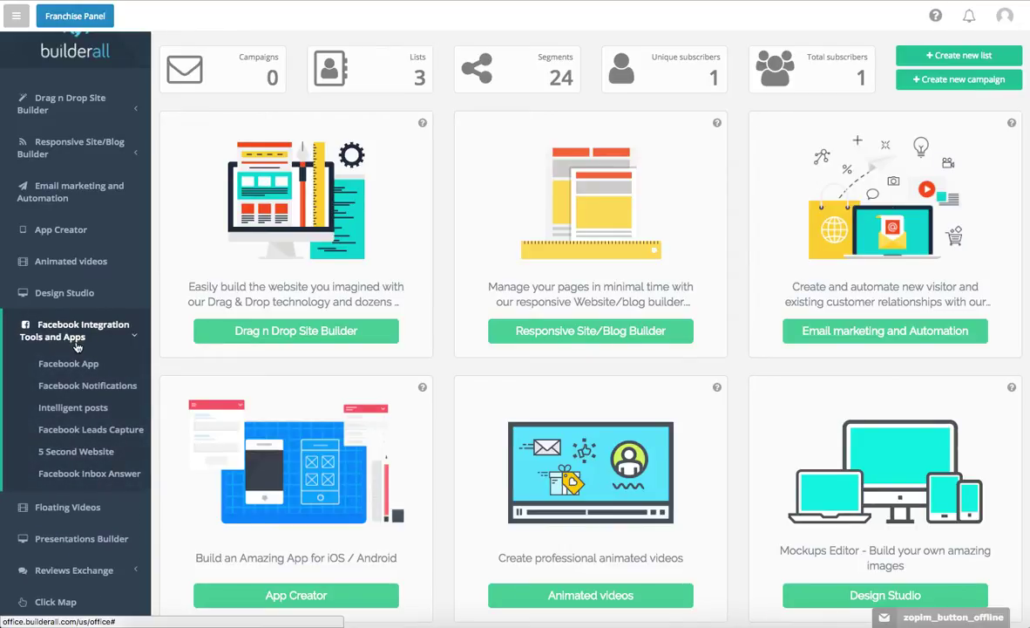
{"action": "mouse_move", "coordinate": [87, 385]}
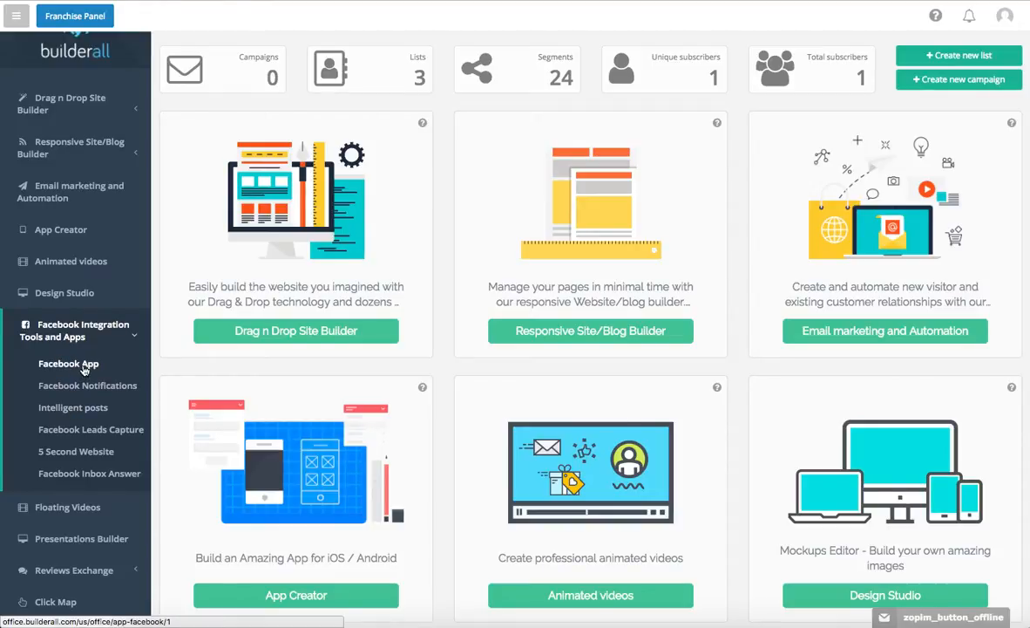
{"action": "mouse_move", "coordinate": [181, 364]}
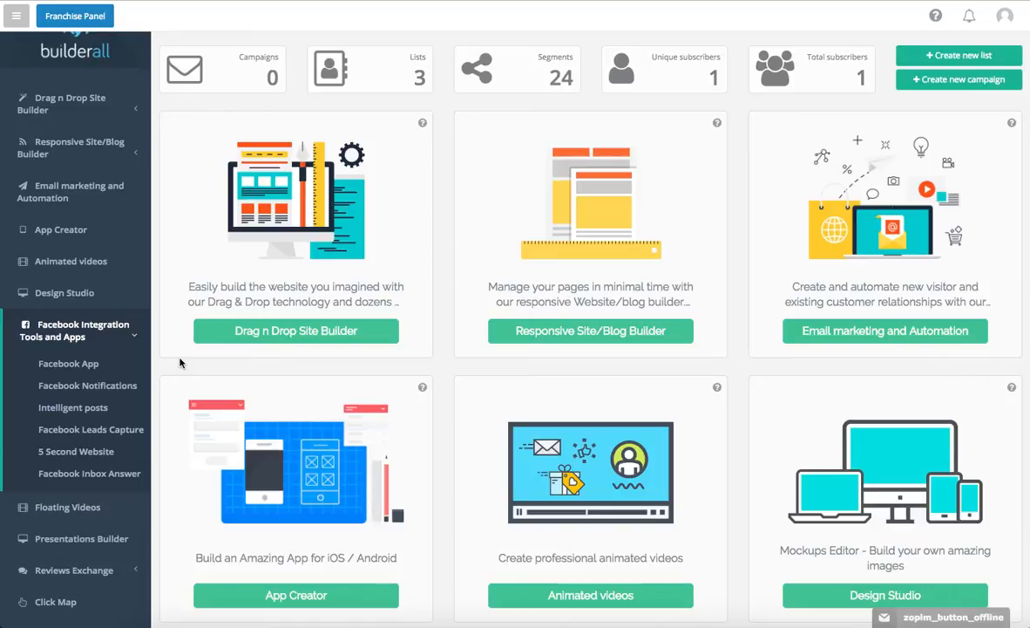
{"action": "mouse_move", "coordinate": [77, 450]}
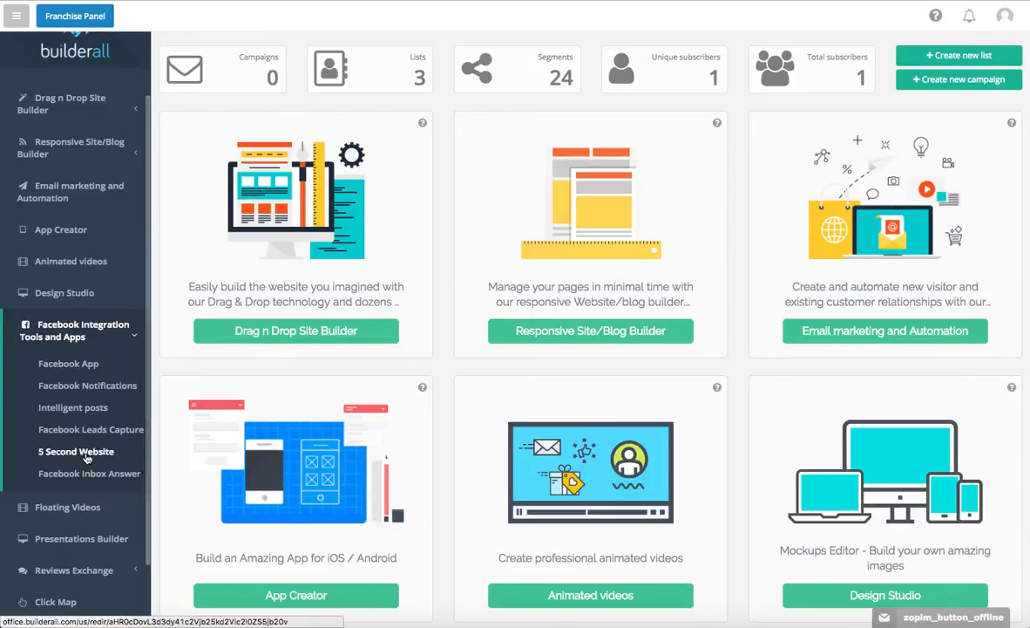
{"action": "mouse_move", "coordinate": [181, 366]}
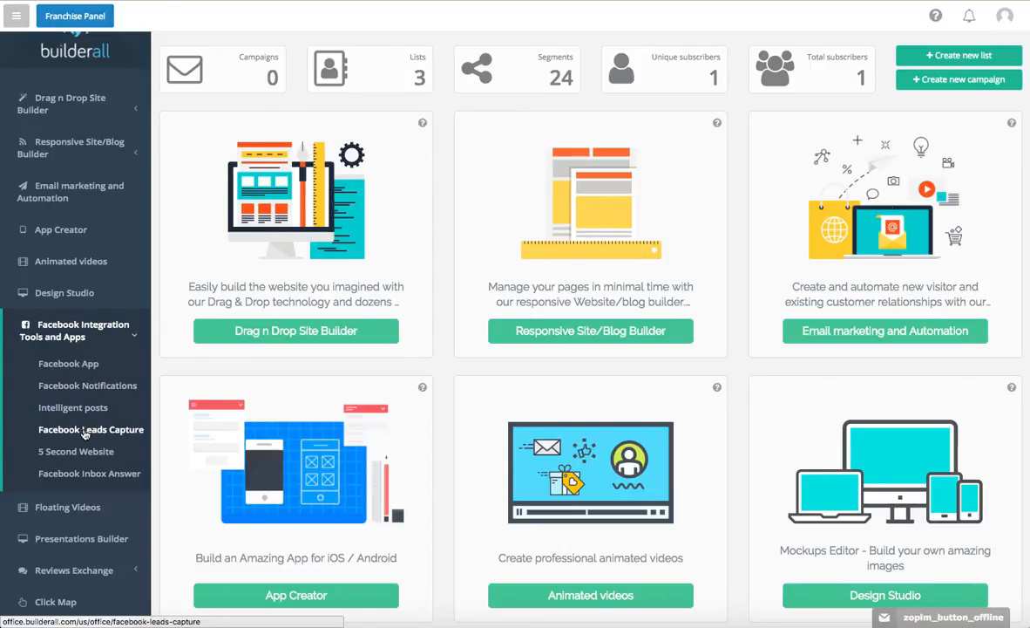
{"action": "mouse_move", "coordinate": [177, 326]}
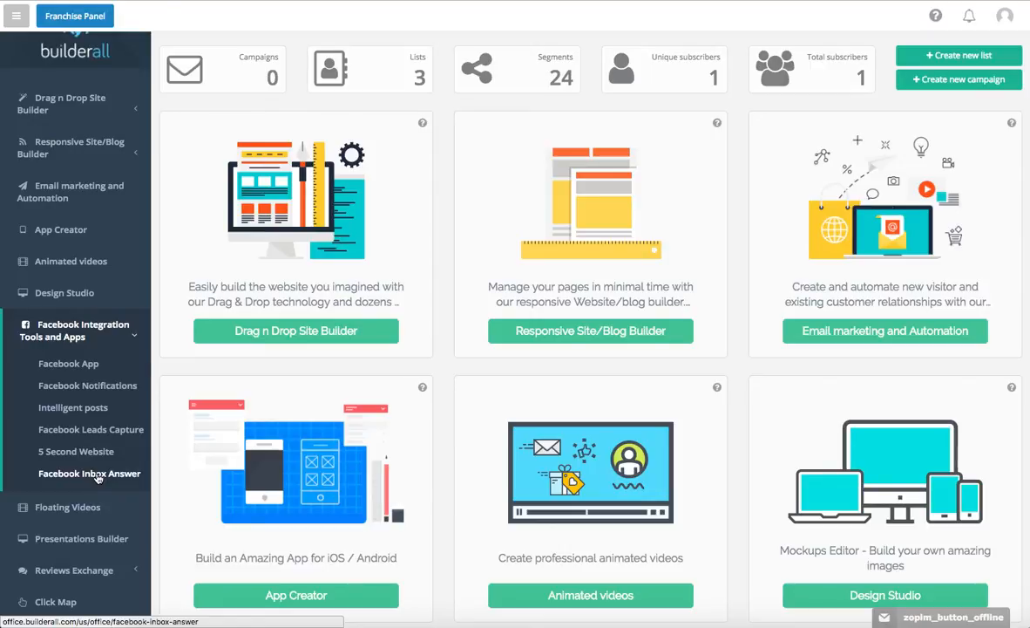
Scroll the sidebar to reveal Click Map and Tutorial Videos below the Facebook tools.
{"action": "scroll", "scroll_direction": "down", "scroll_amount": 3}
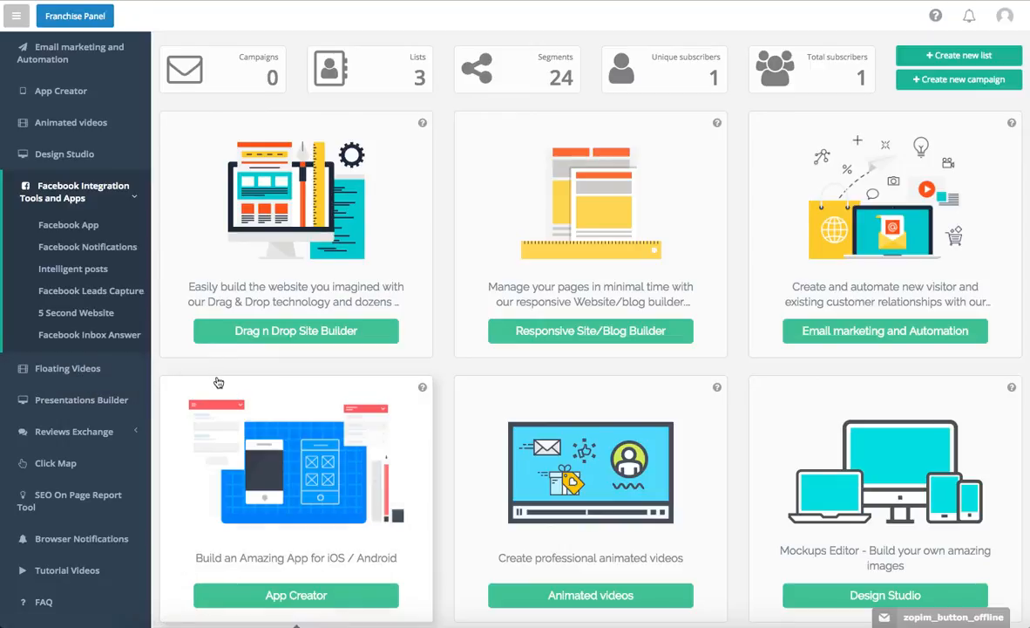
{"action": "mouse_move", "coordinate": [213, 369]}
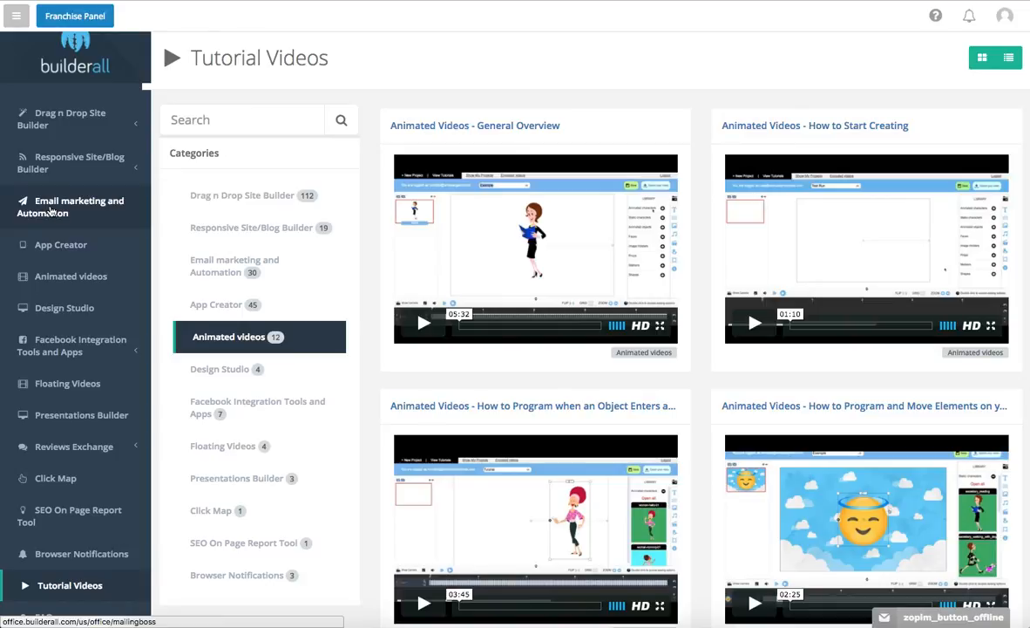
{"action": "mouse_move", "coordinate": [59, 244]}
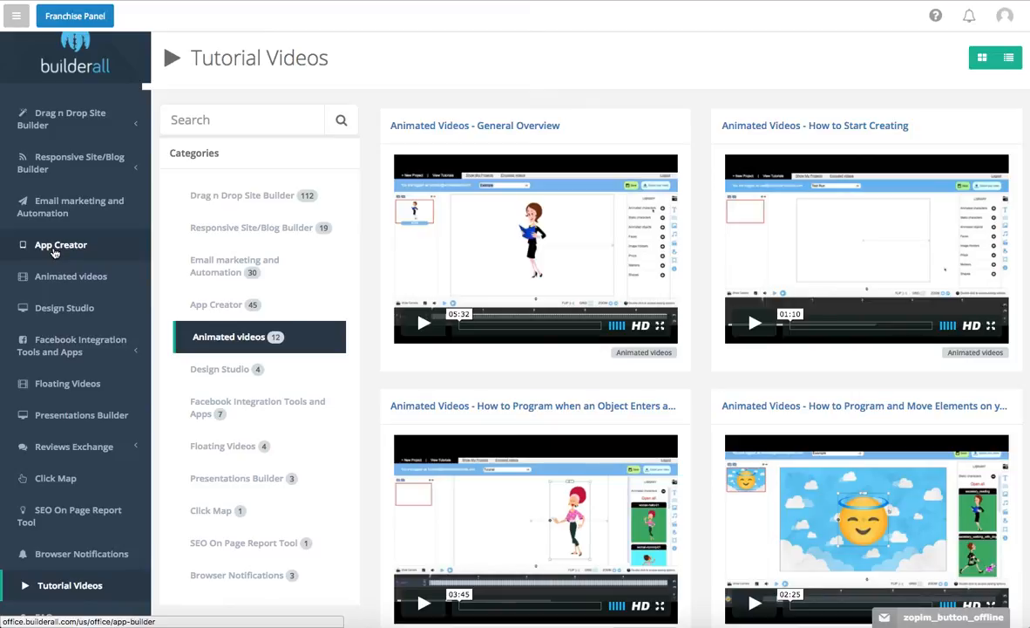
{"action": "mouse_move", "coordinate": [917, 573]}
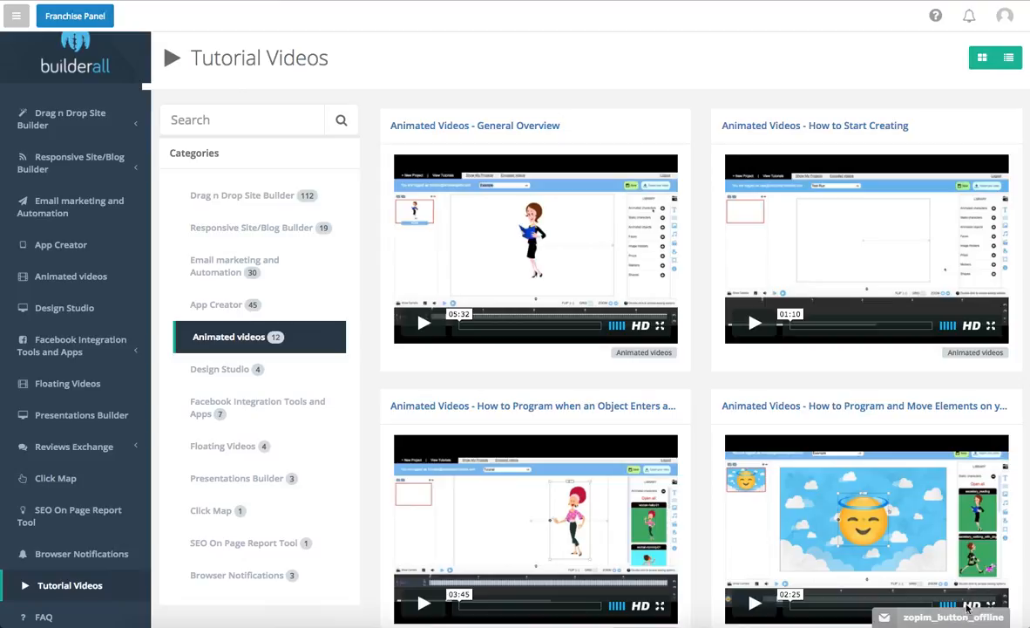
{"action": "mouse_move", "coordinate": [696, 545]}
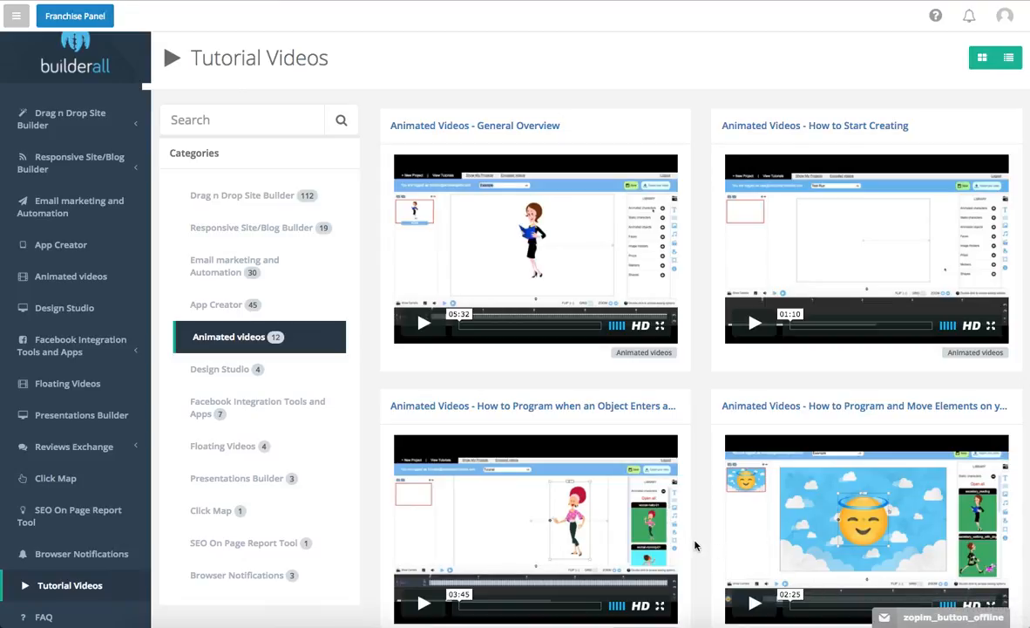